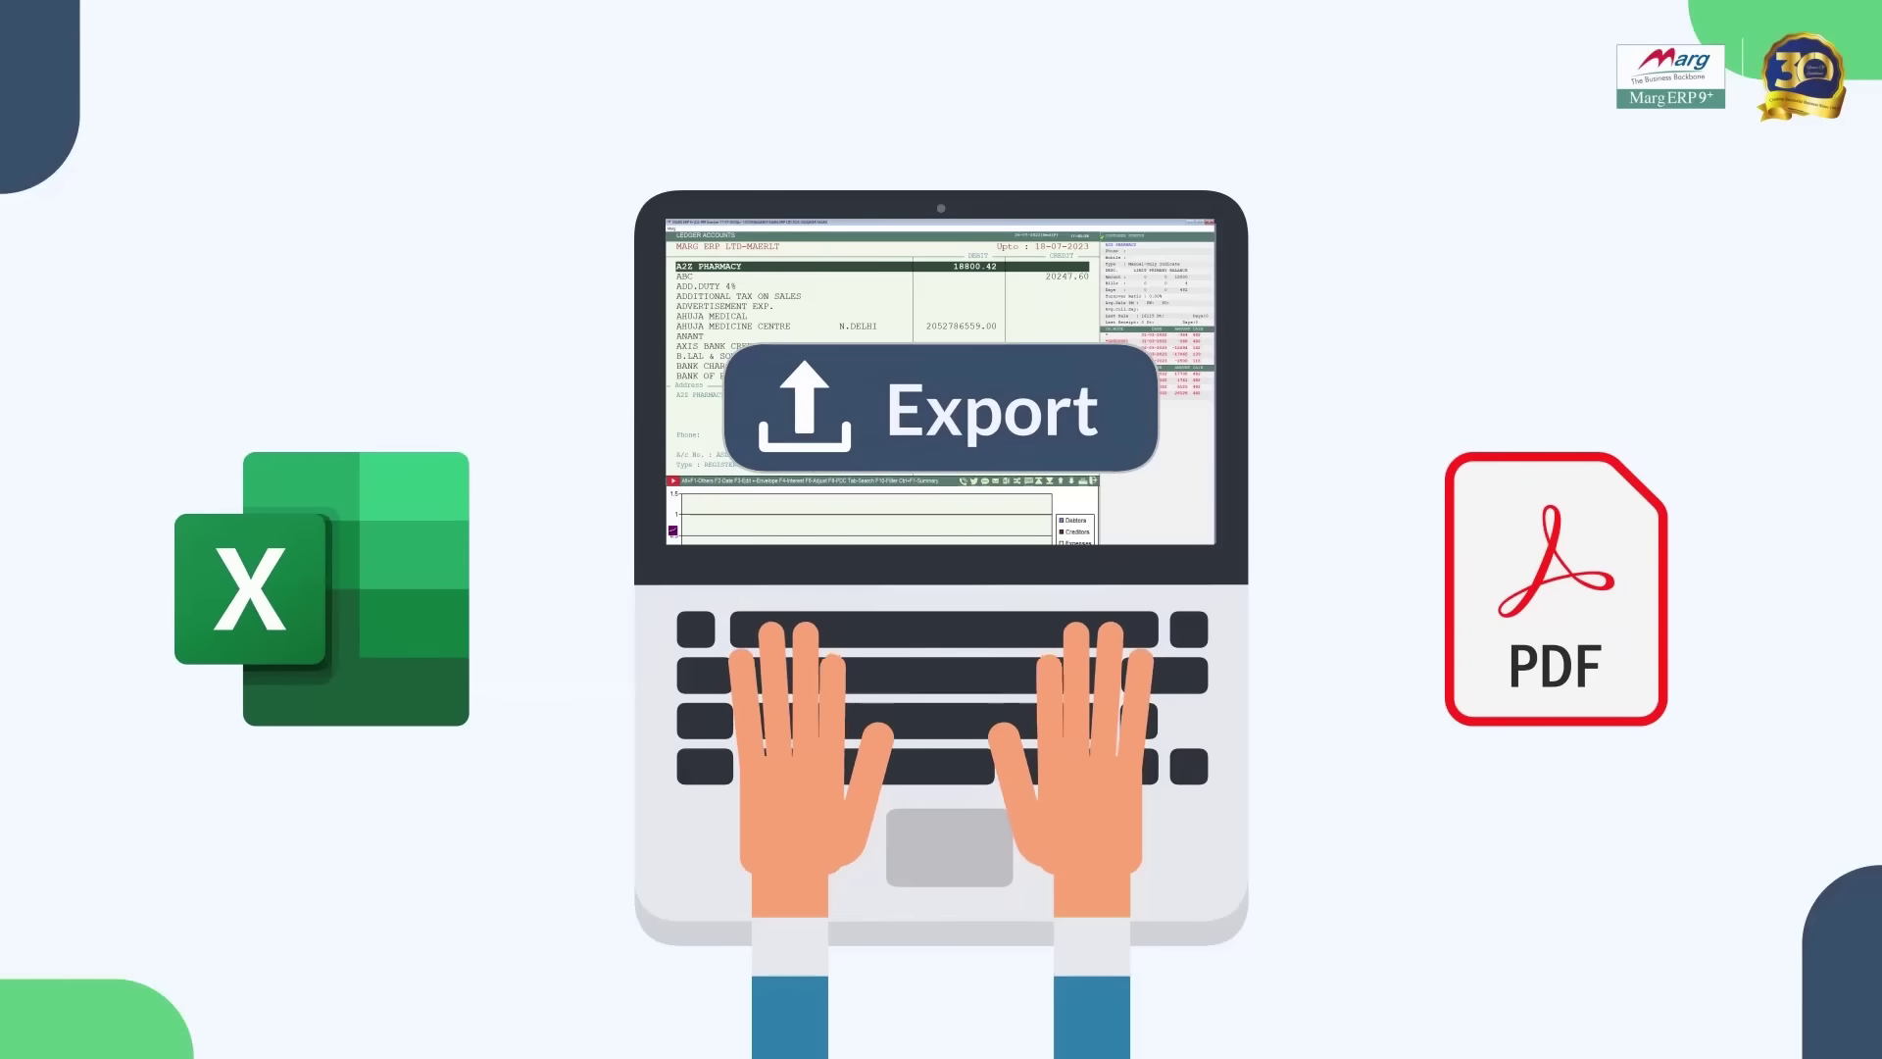
- Open All Ledgers from the Books menu to list ledger debit and credit balances
left_click(349, 17)
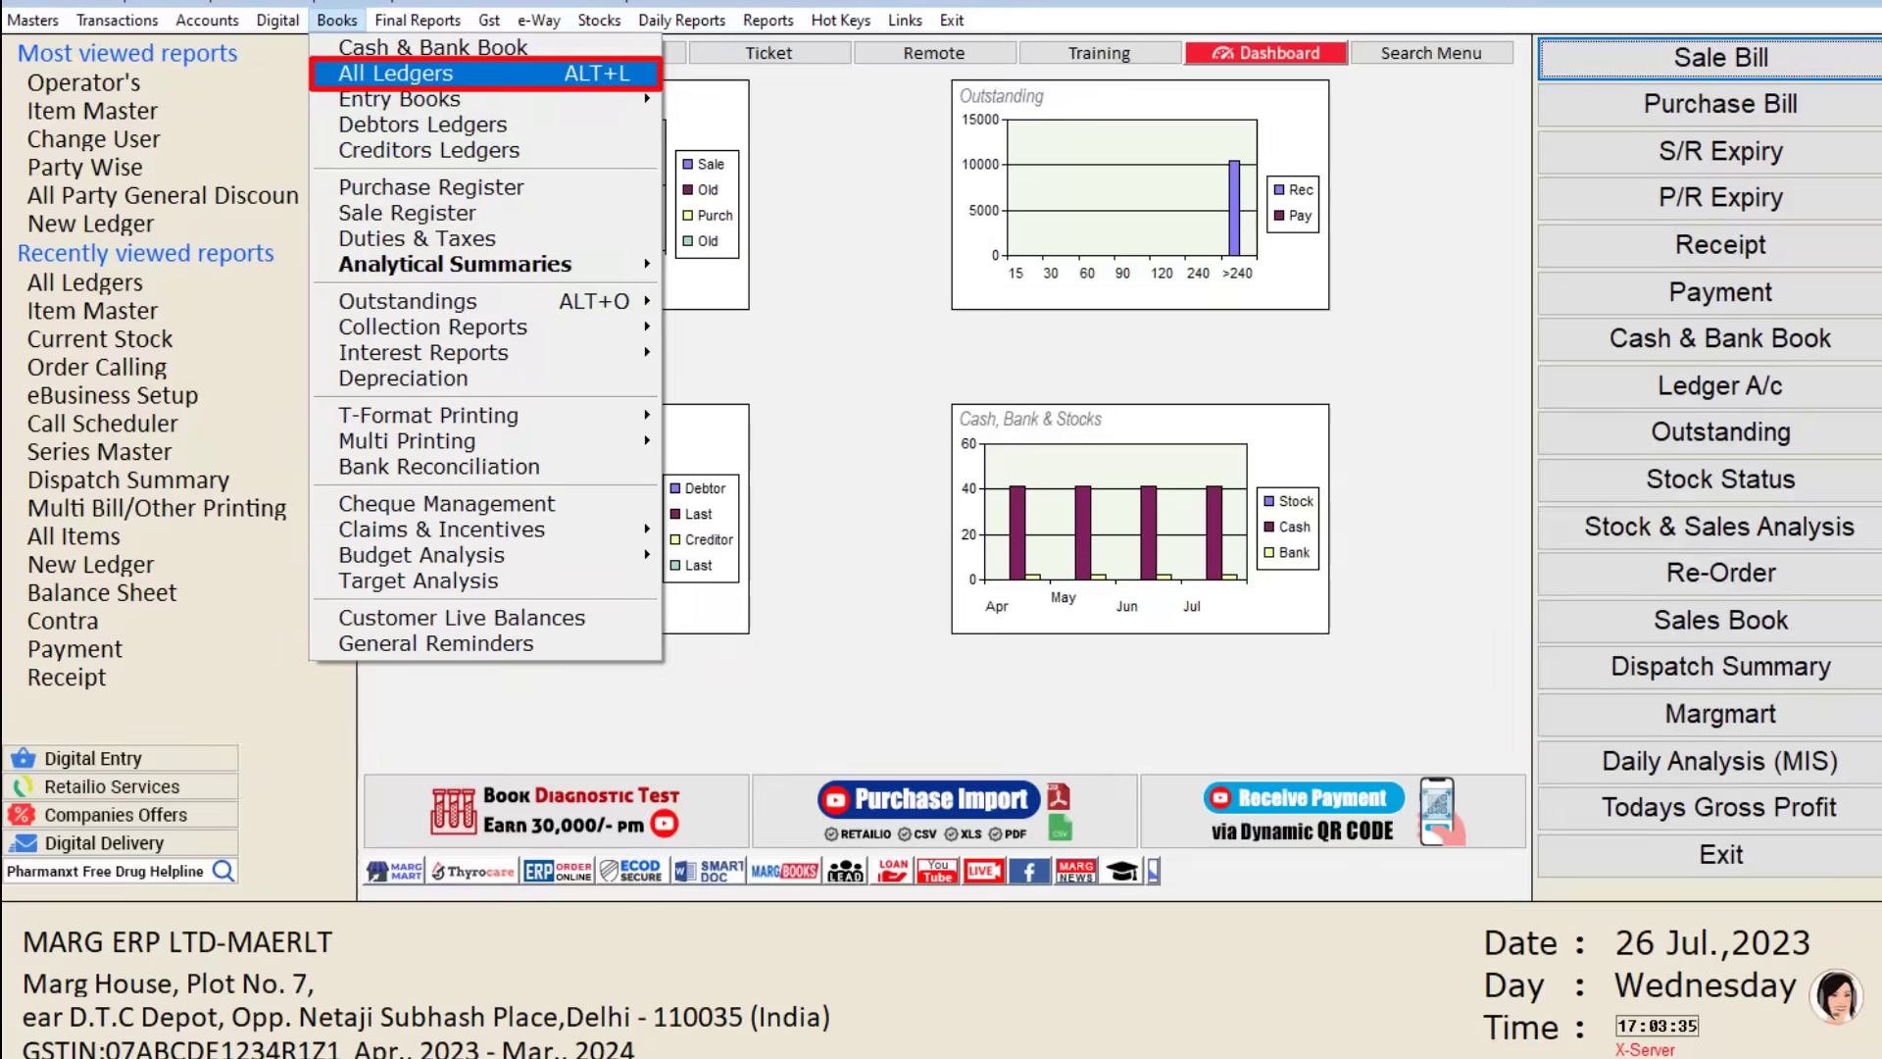
left_click(400, 74)
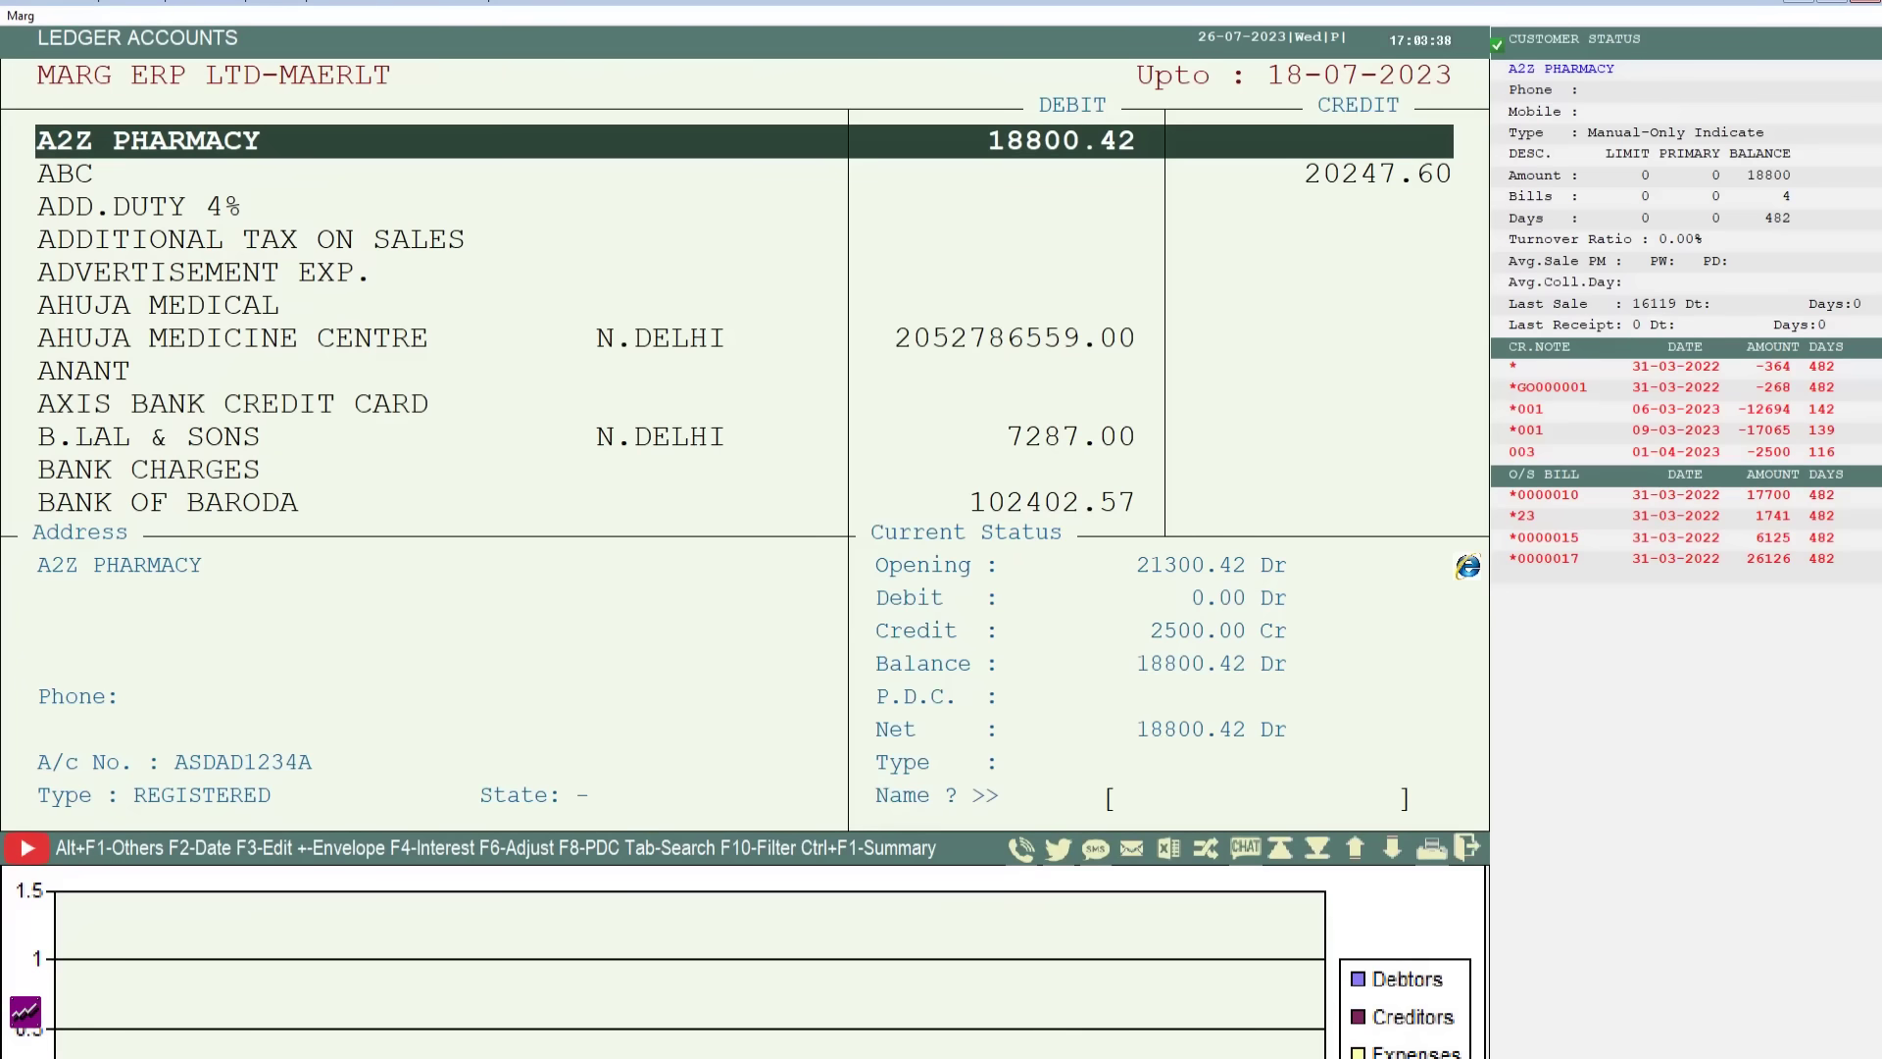
- Open the Print List dialog for the ledger accounts with Alt+P
key("alt+p")
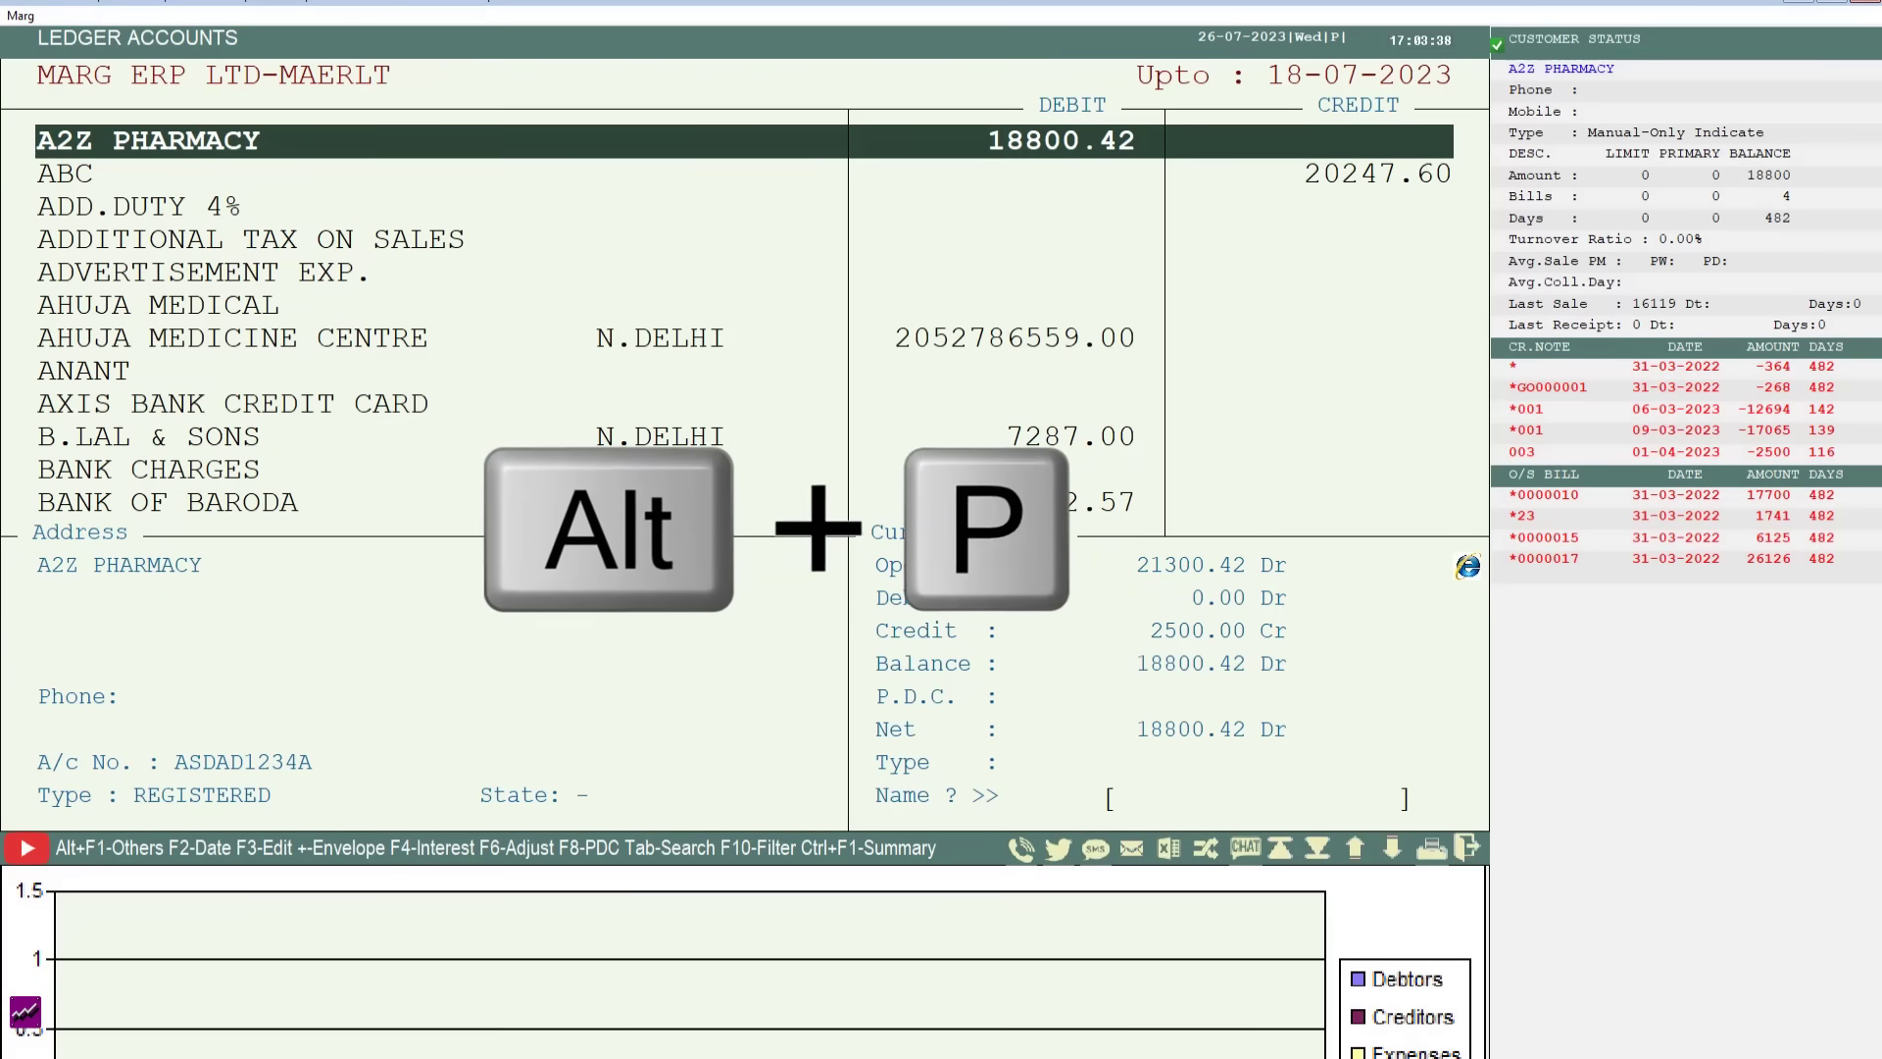
key("alt+p")
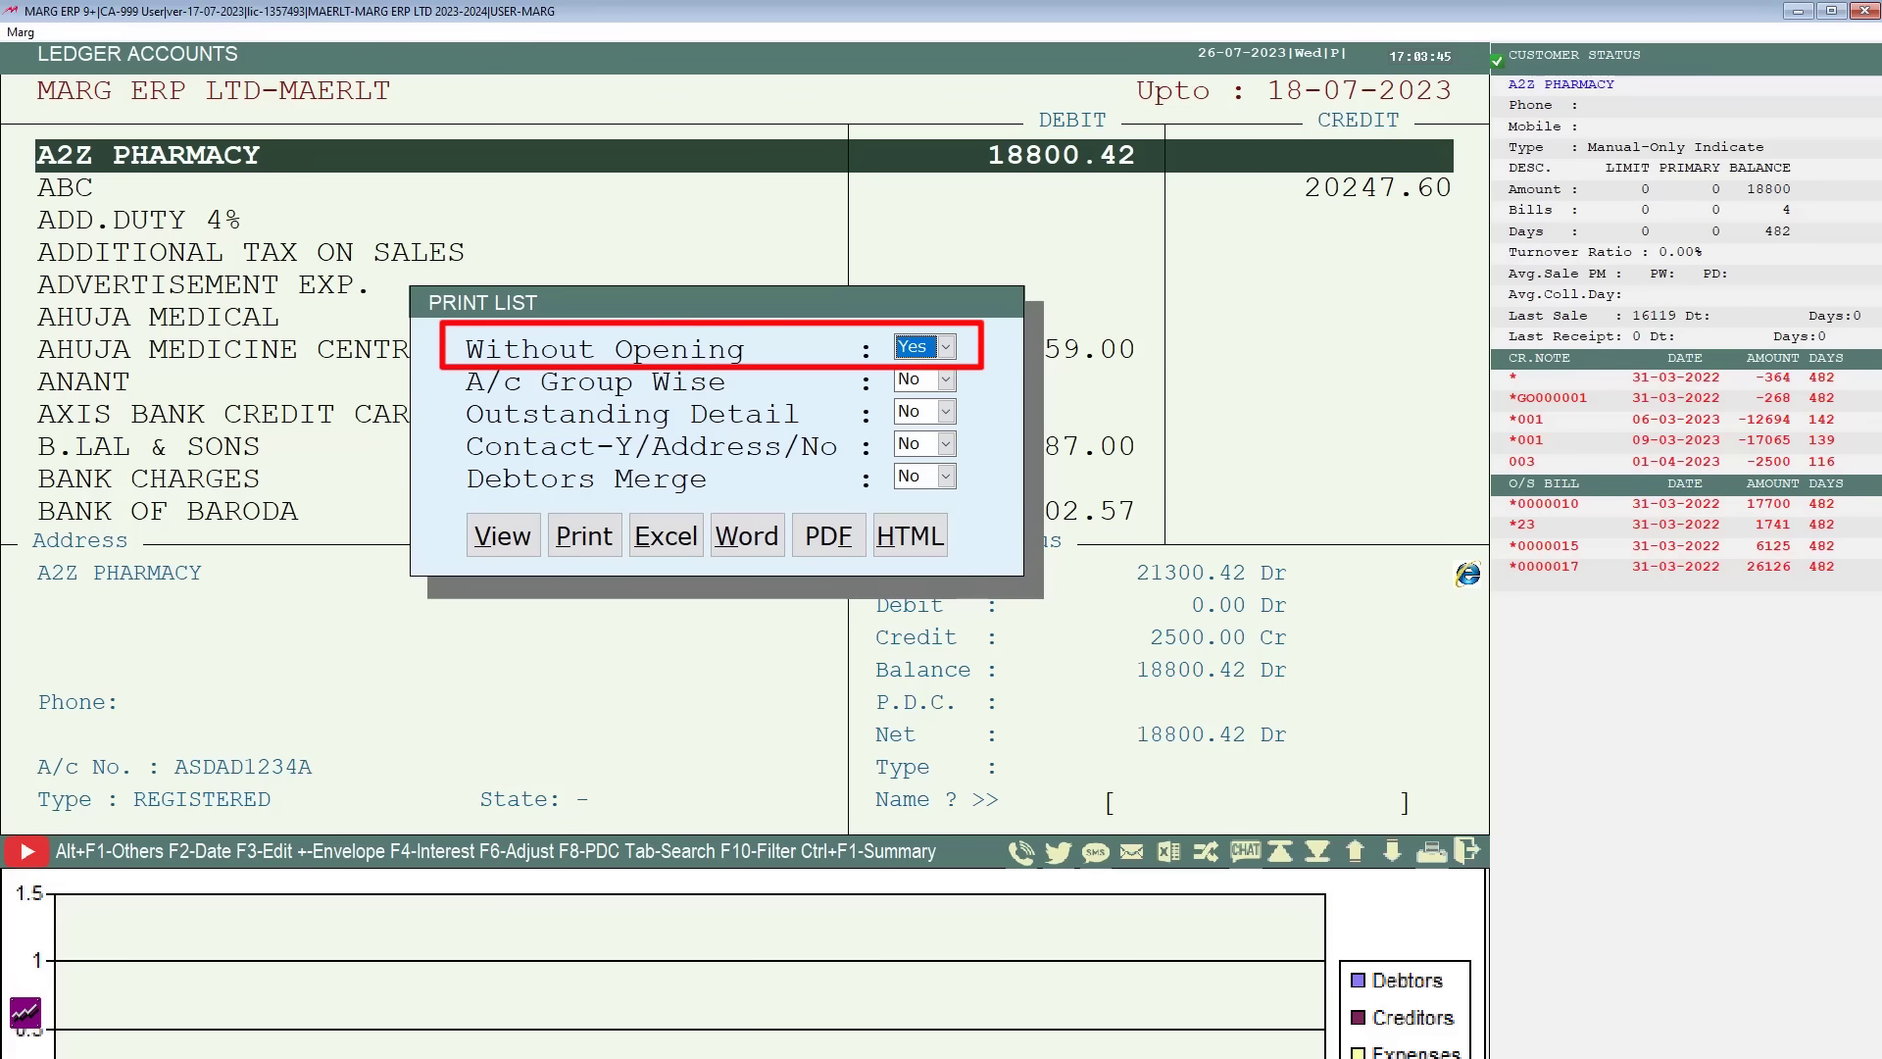
- Set A/c Group Wise to No, keeping Without Opening at Yes
left_click(945, 346)
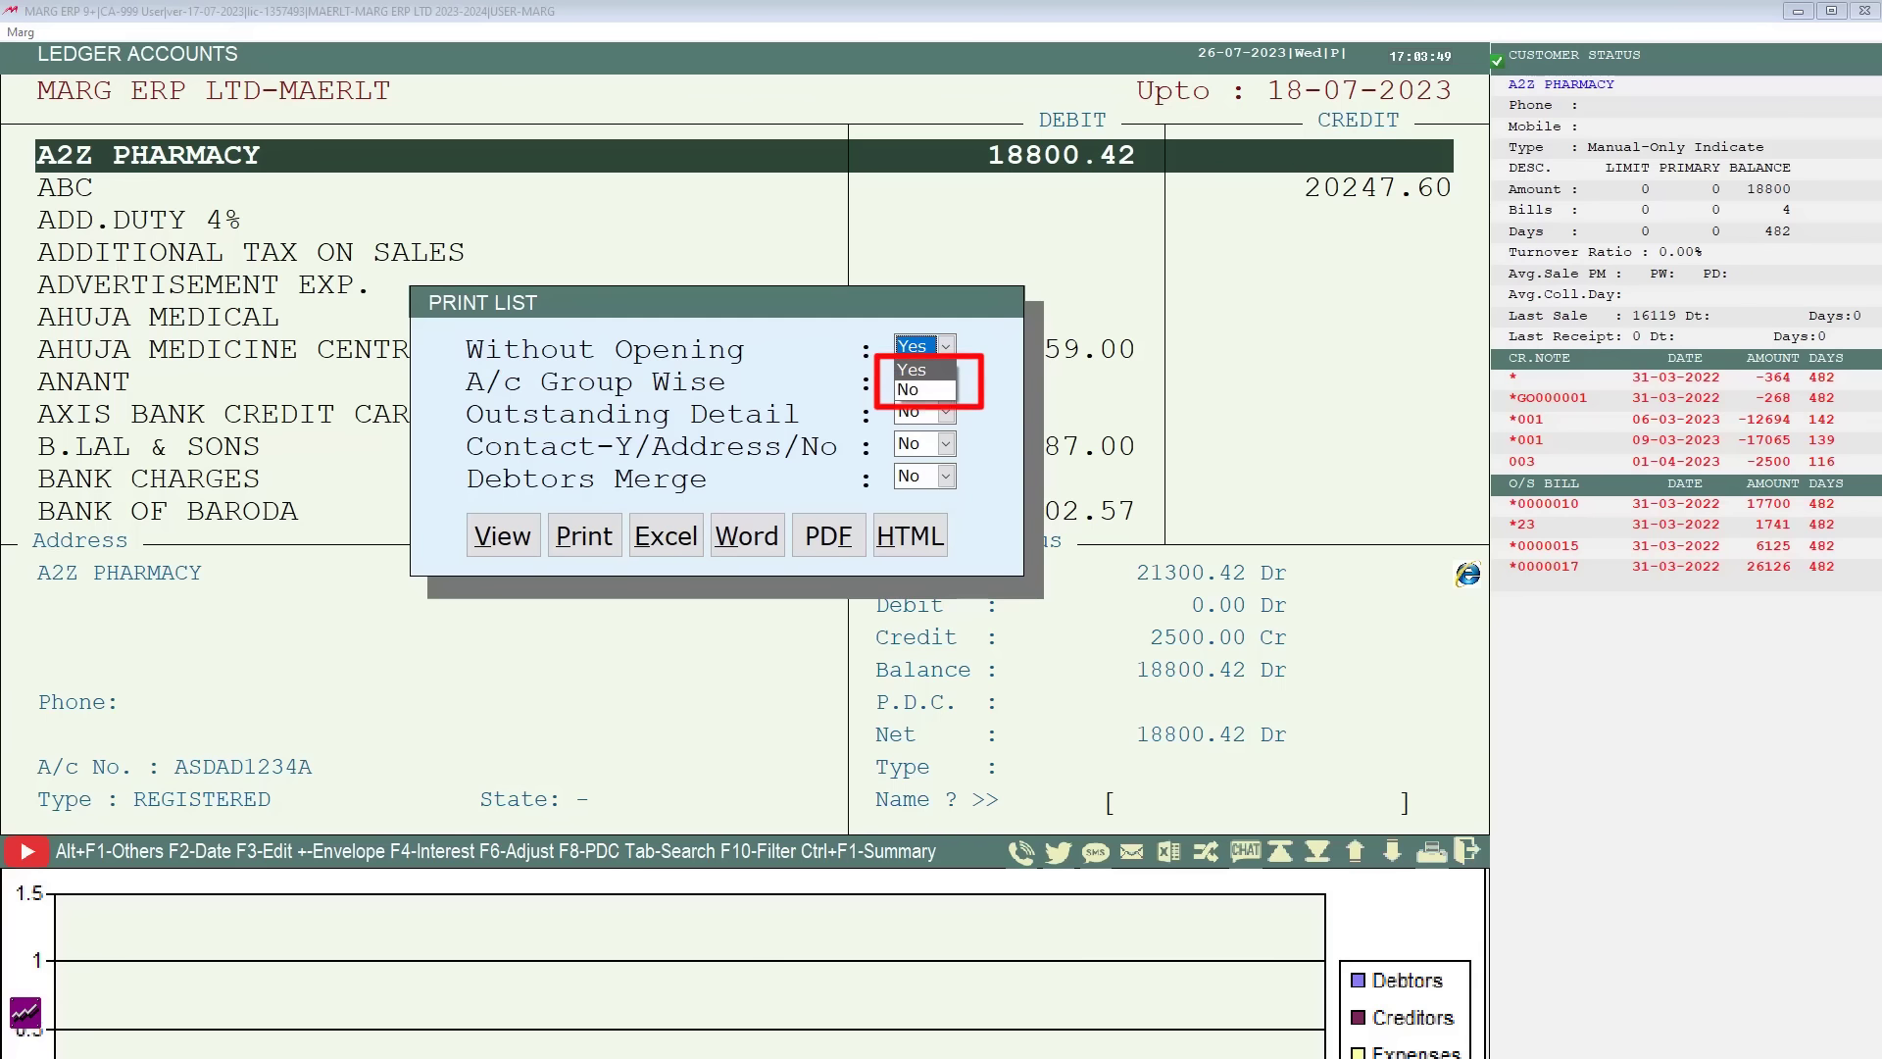
left_click(910, 368)
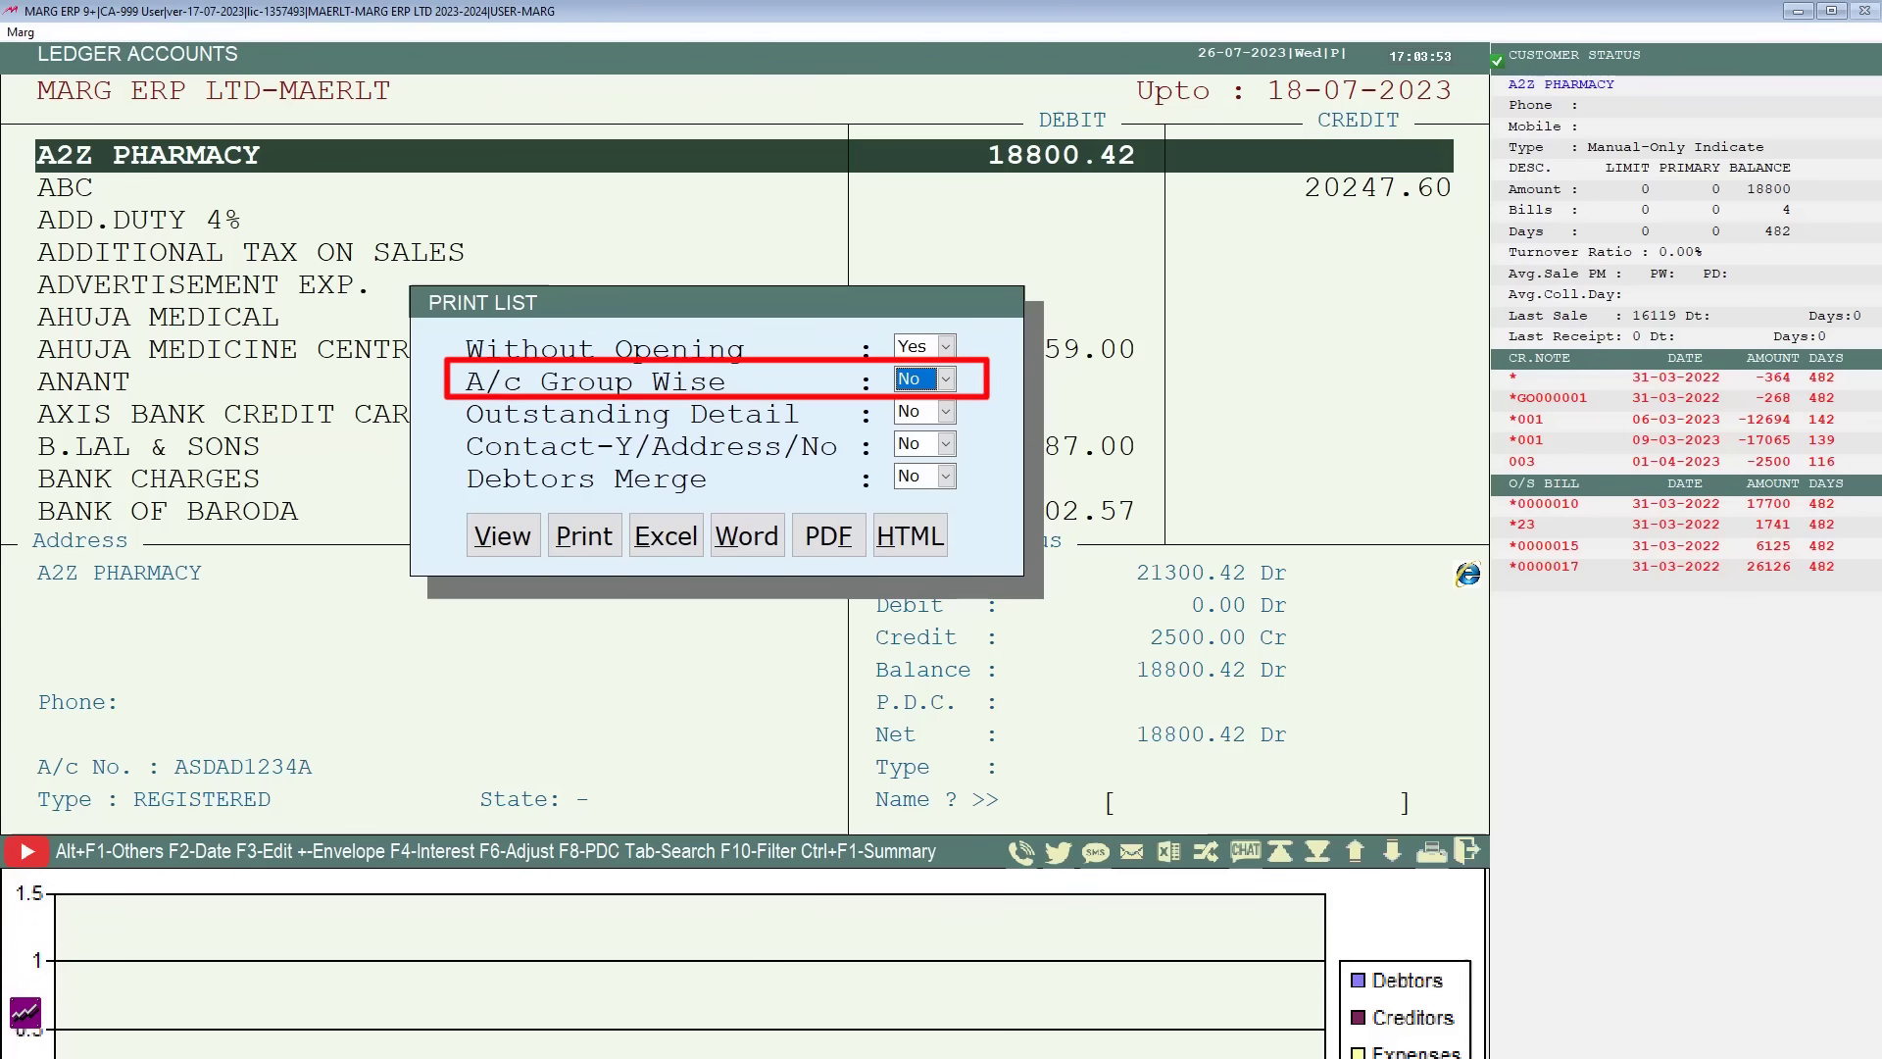
left_click(941, 379)
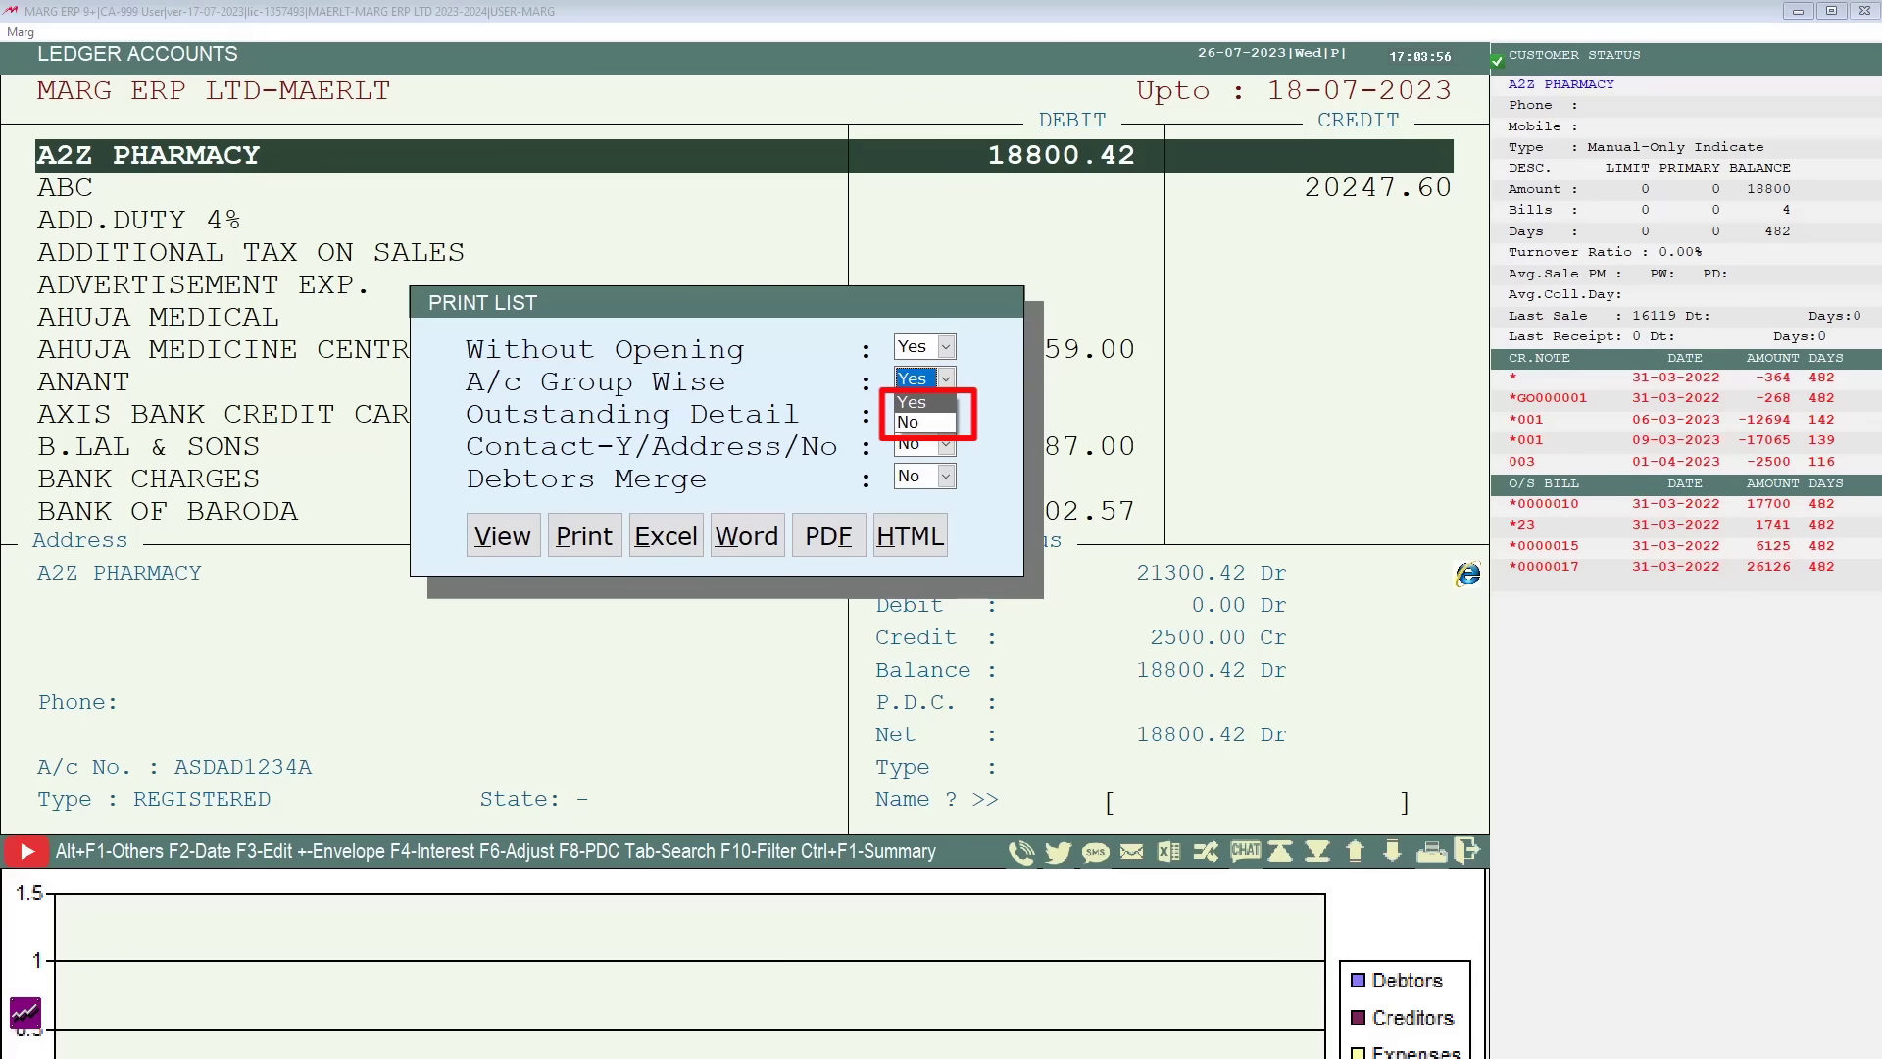
left_click(910, 421)
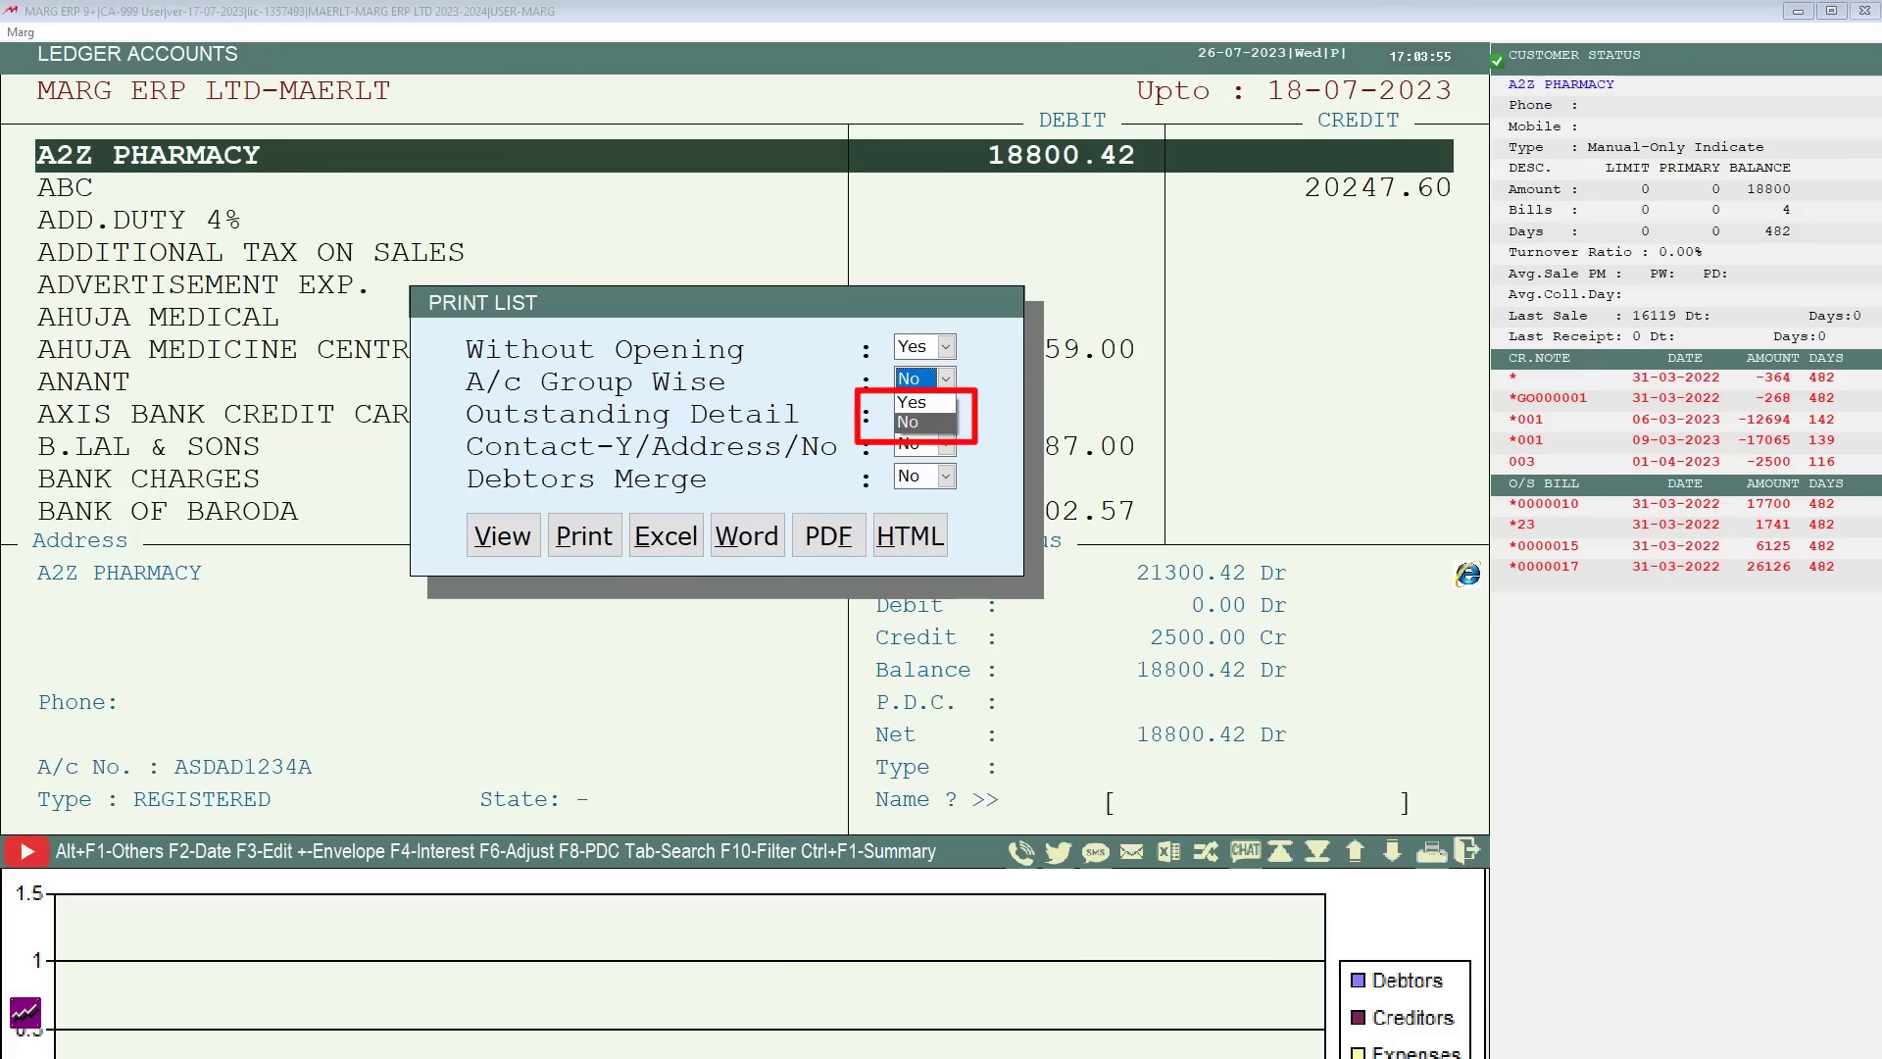
left_click(909, 420)
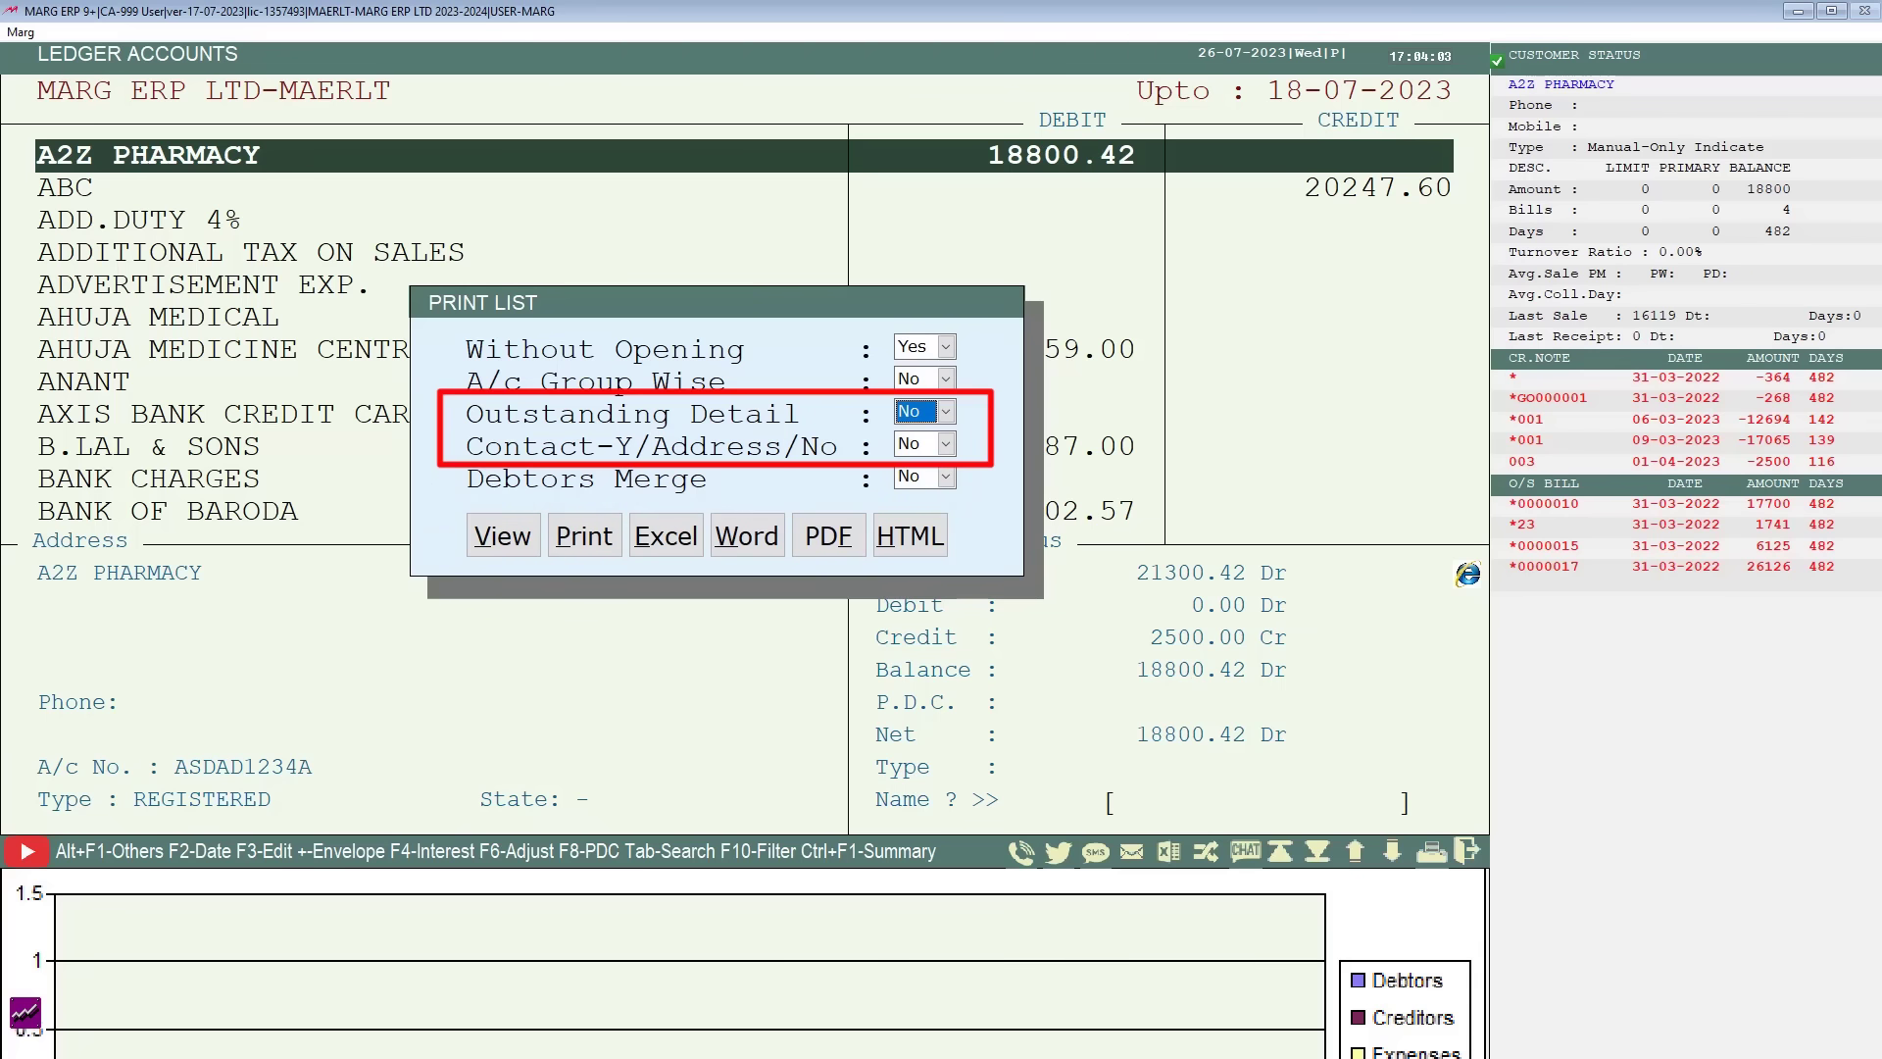
- Set Outstanding Detail and Contact-Y/Address/No to Yes, then export the list to Excel
left_click(957, 443)
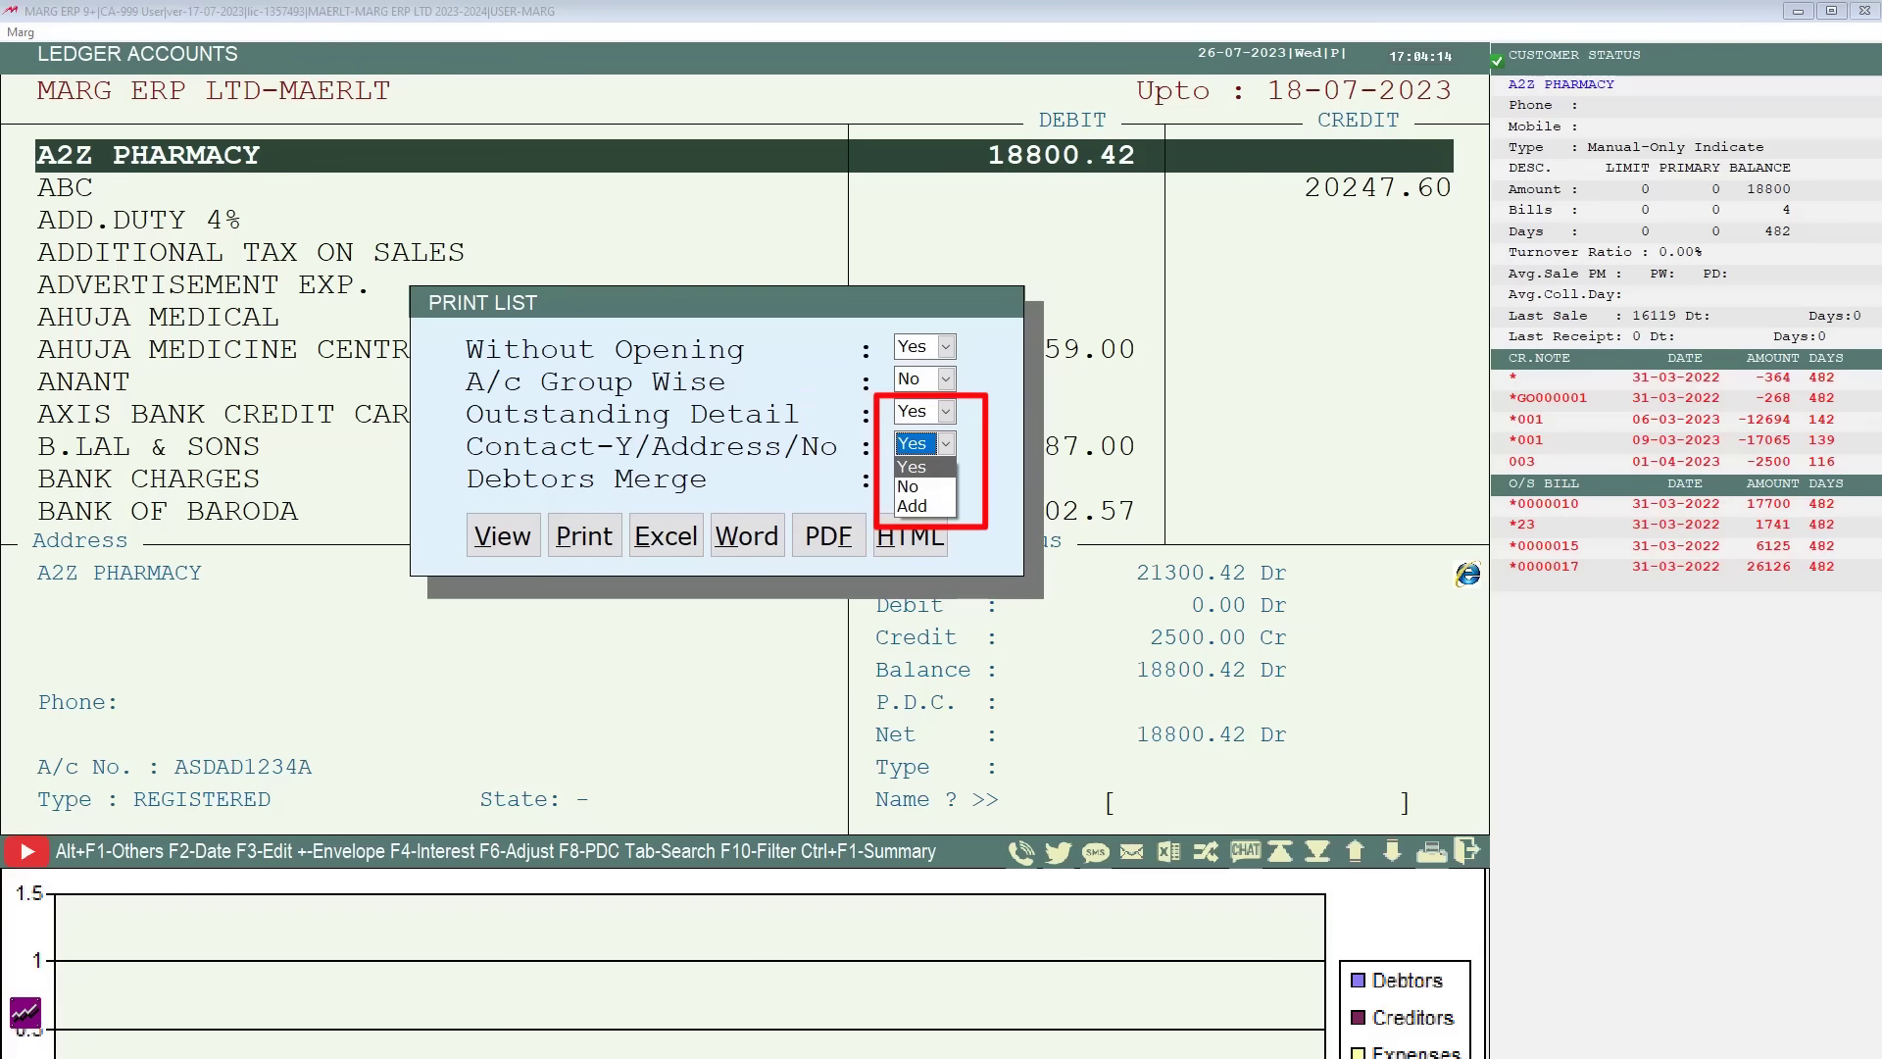
left_click(913, 466)
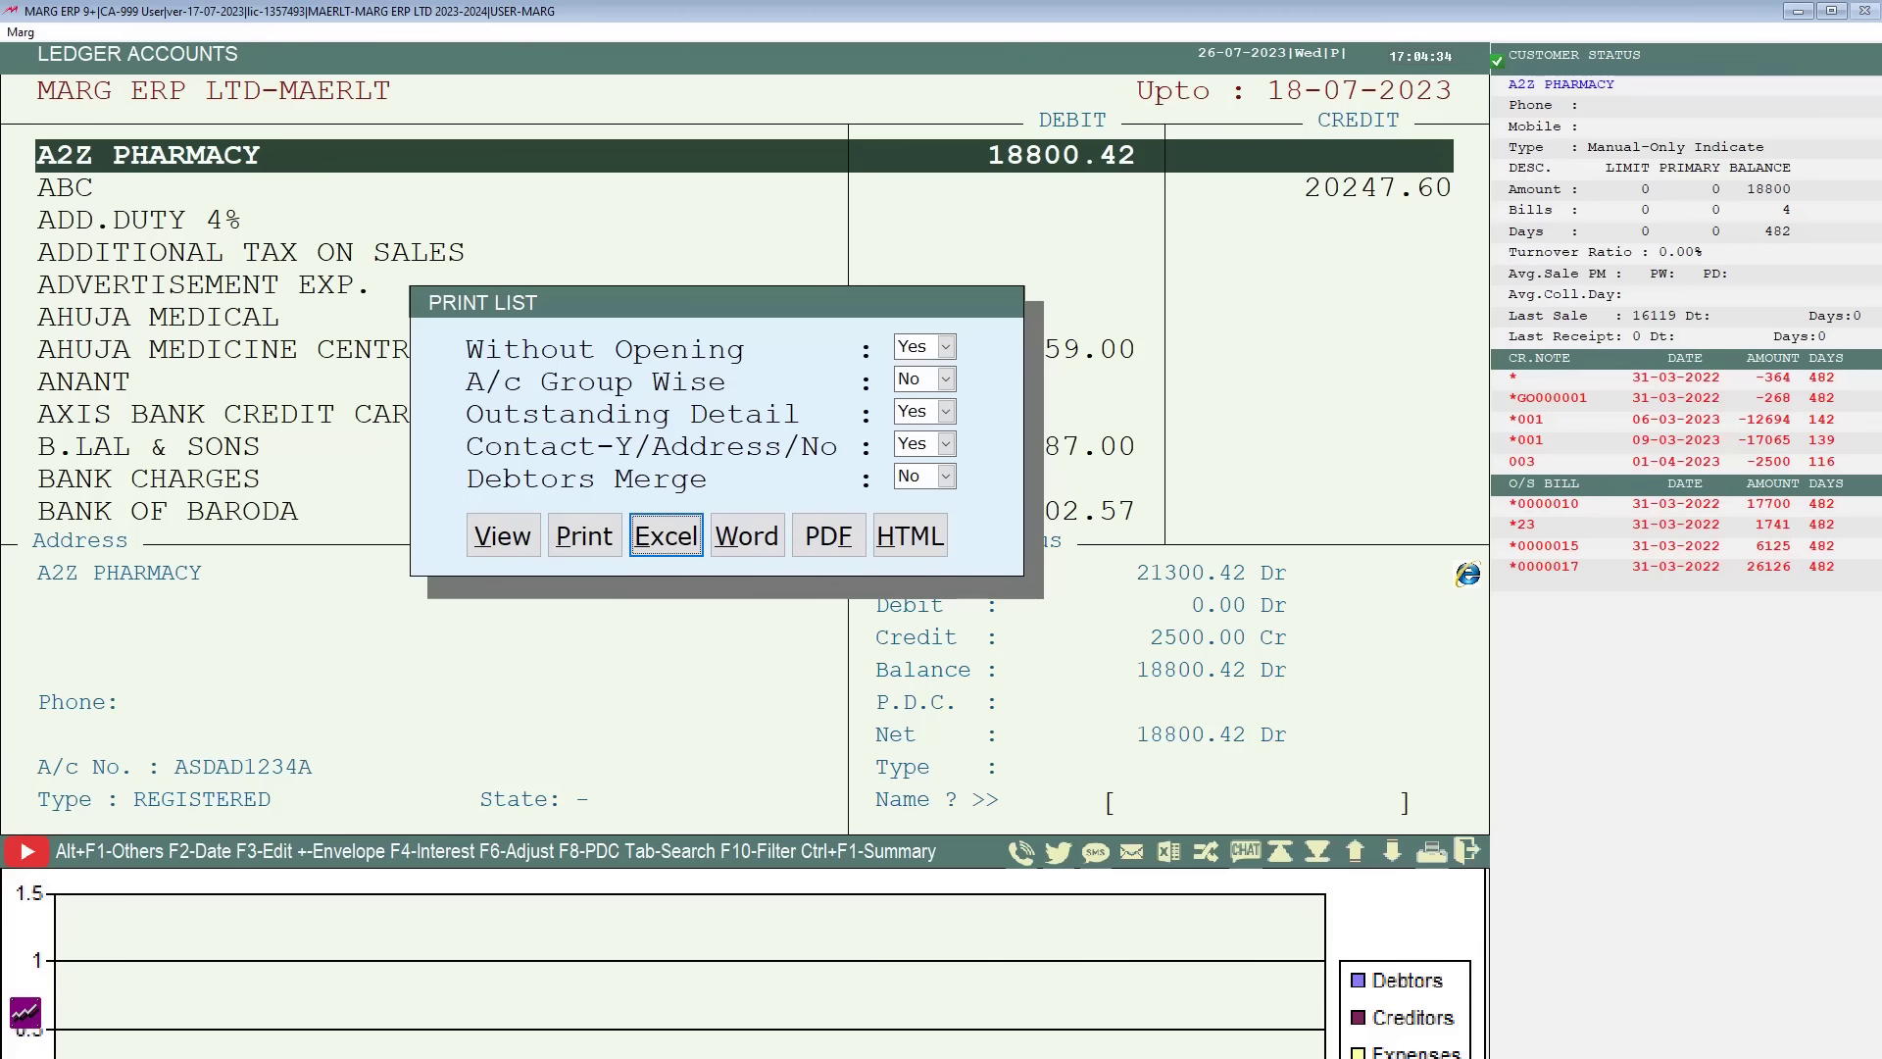
left_click(827, 534)
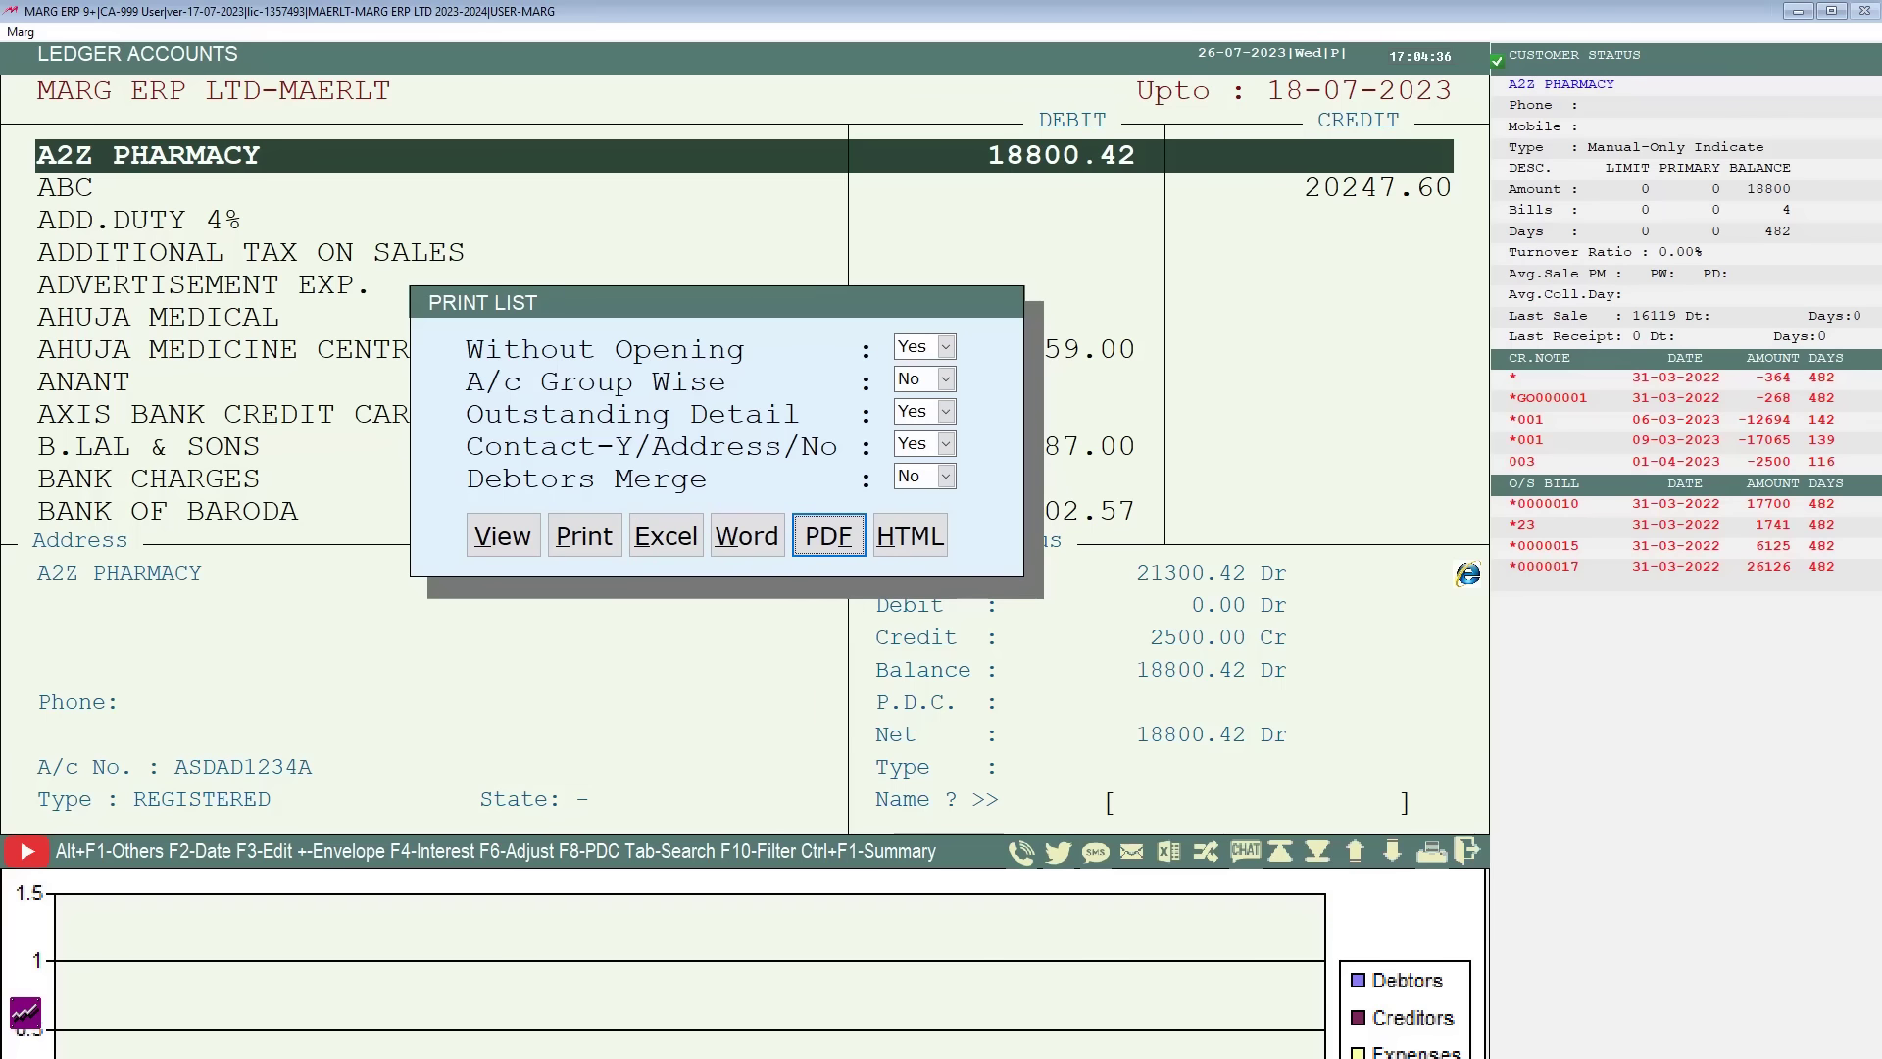
left_click(665, 534)
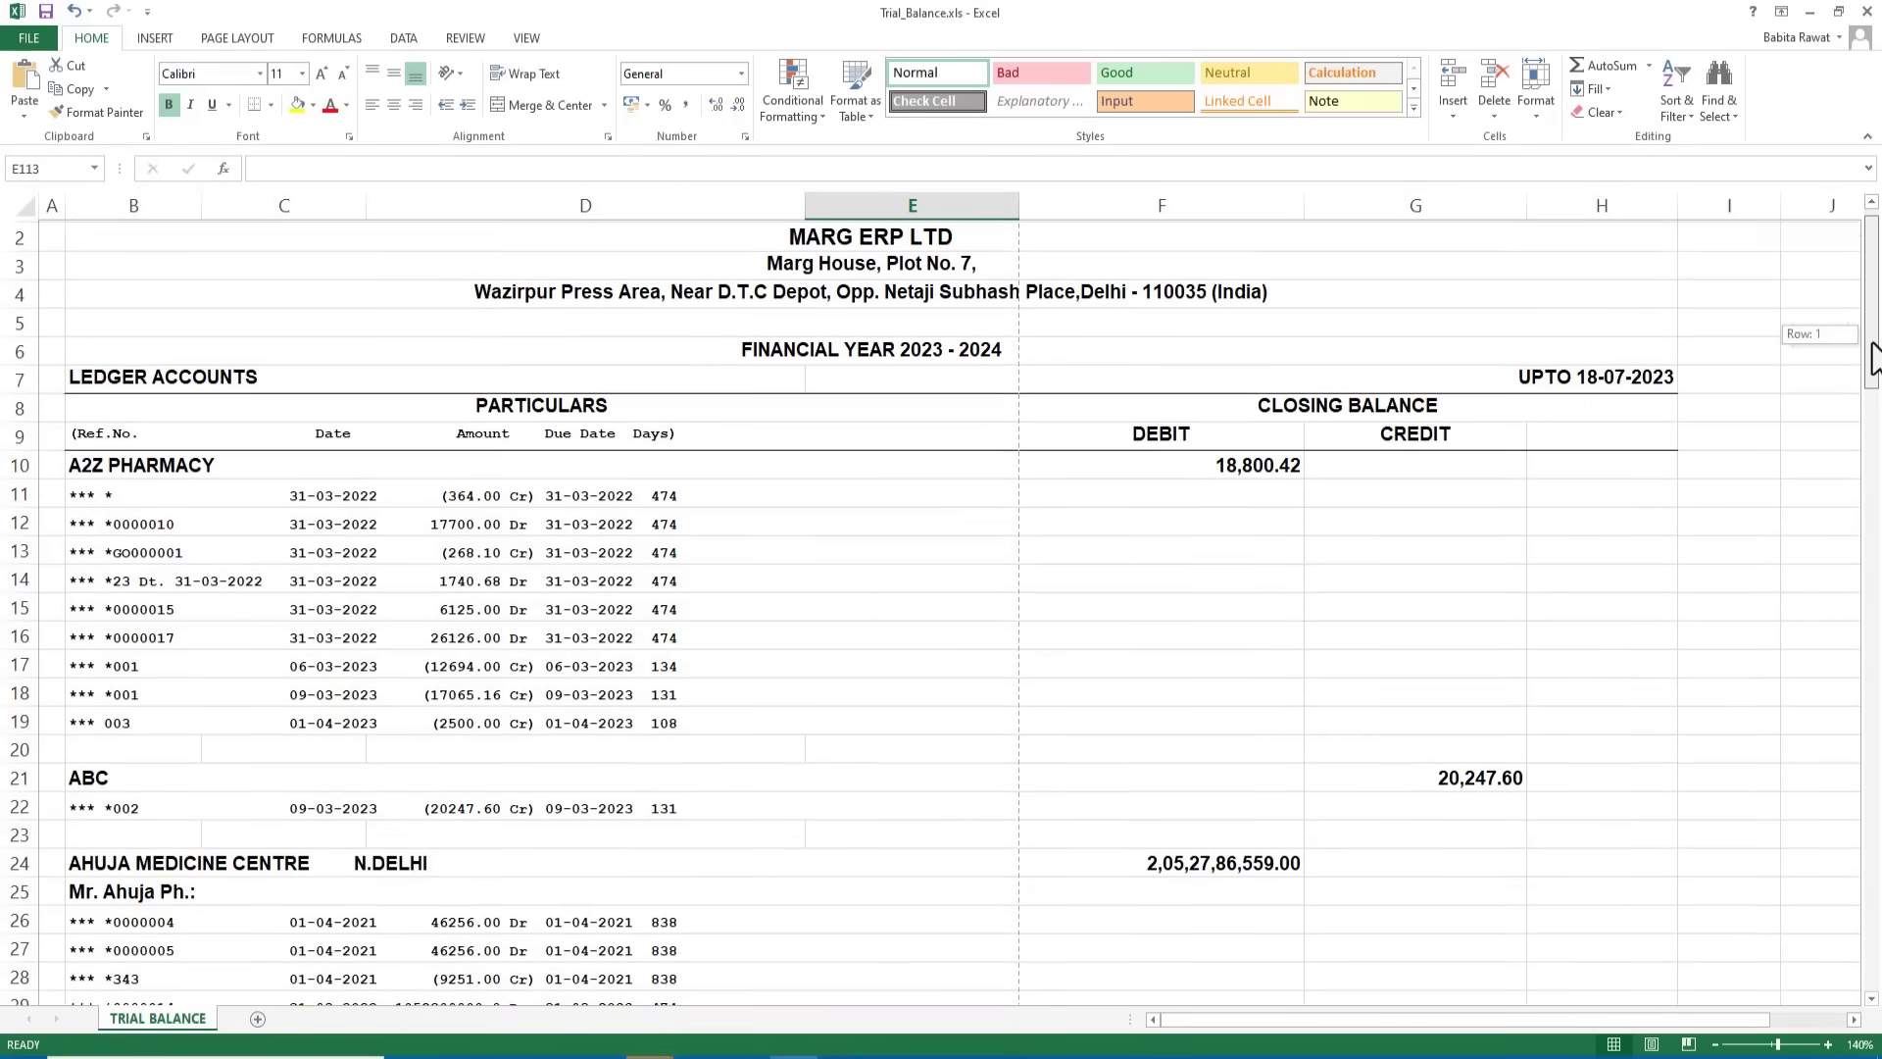
scroll("down", 3)
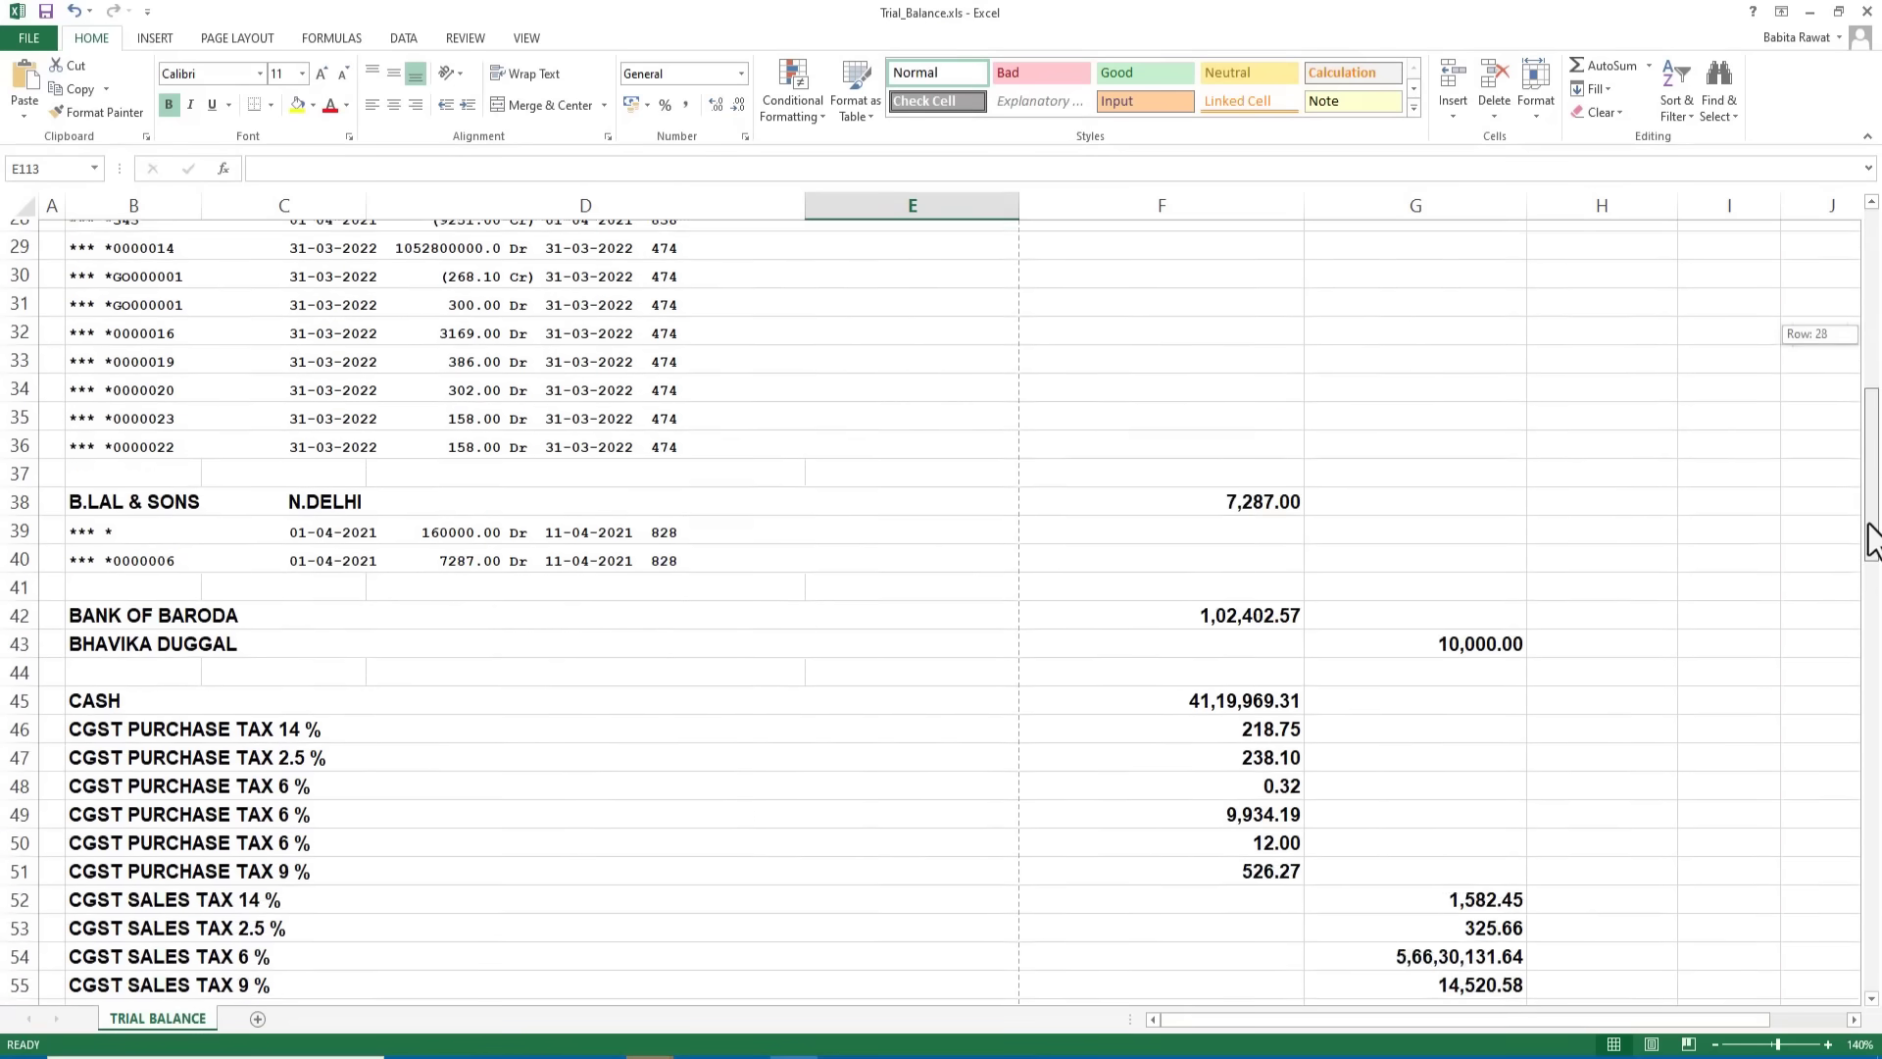